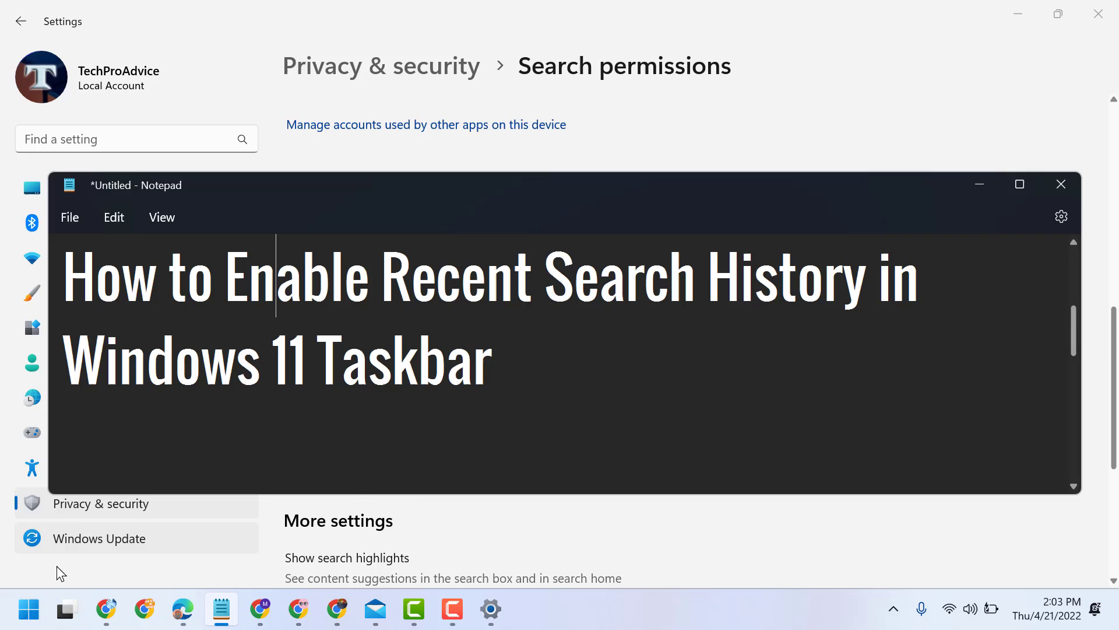
Search 'se' from the Start menu to bring the Settings window back to the front.
{"action": "left_click", "coordinate": [28, 610]}
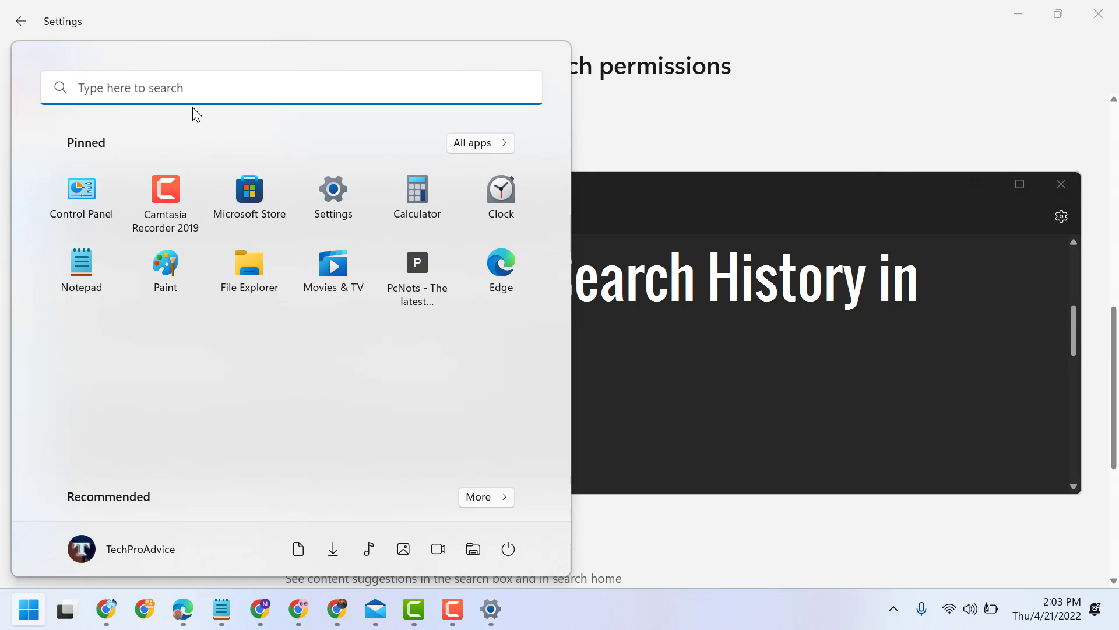
{"action": "type", "text": "se"}
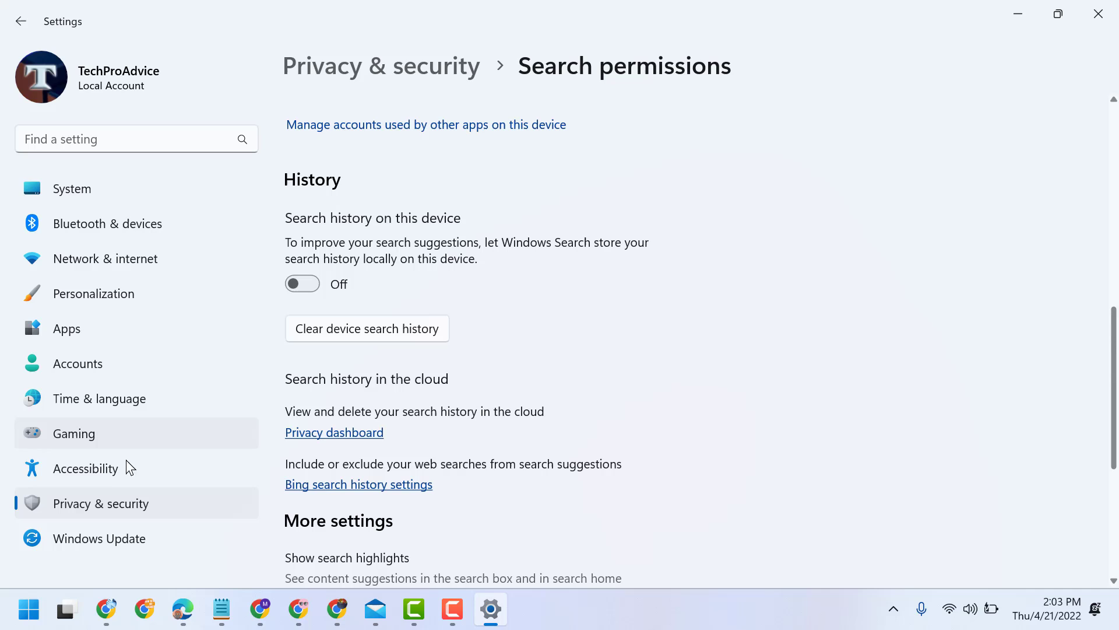
{"action": "mouse_move", "coordinate": [78, 513]}
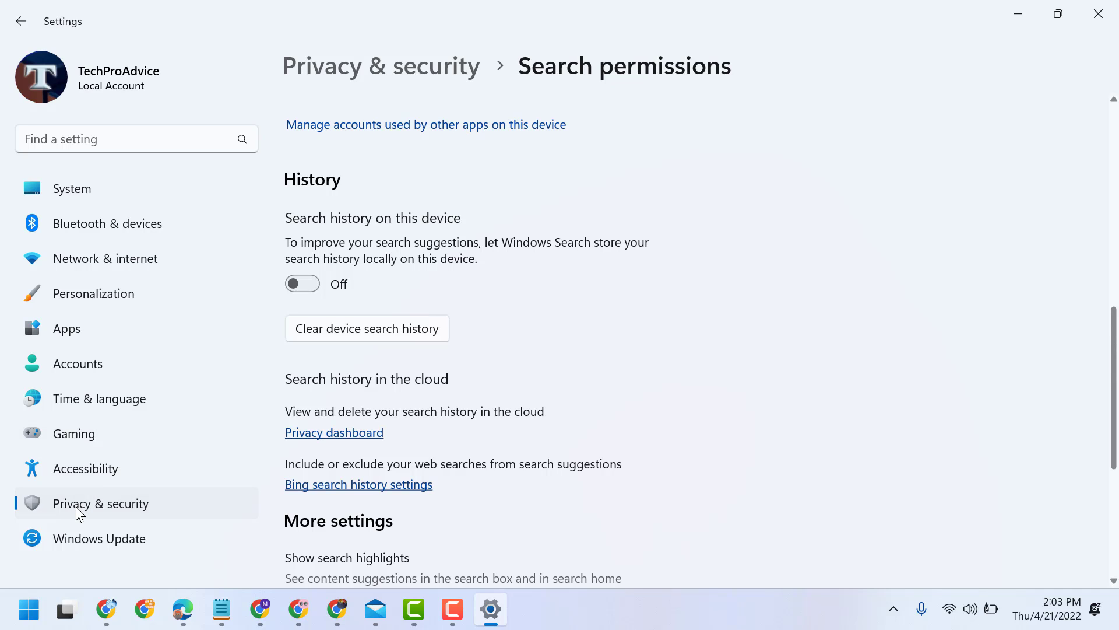
Return to the Privacy & security overview and reopen Search permissions from Windows permissions.
{"action": "left_click", "coordinate": [20, 21]}
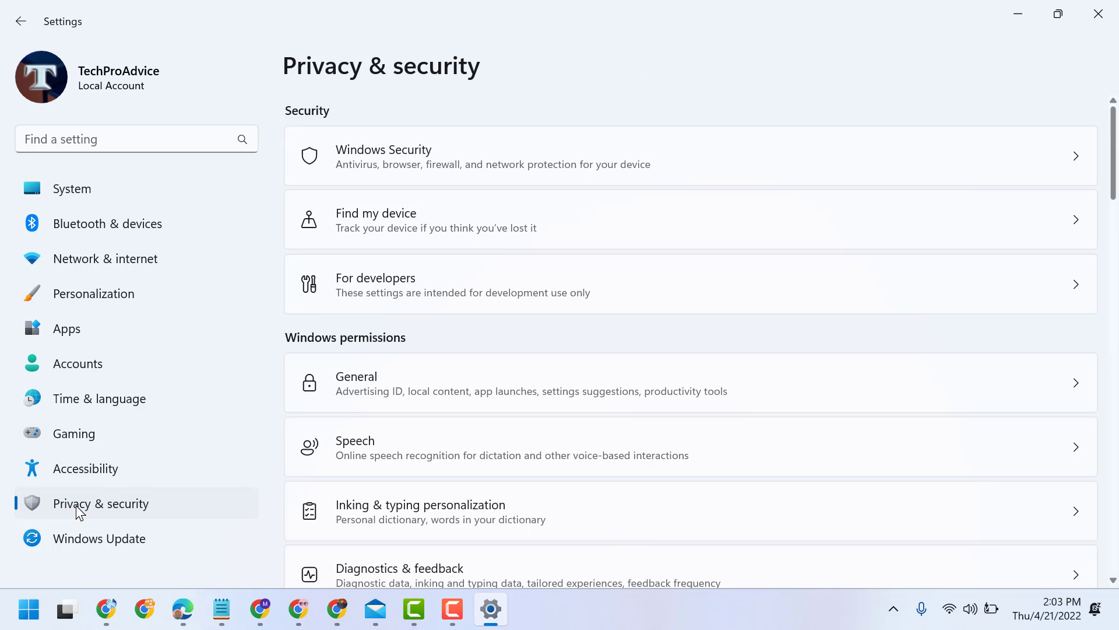
{"action": "scroll", "scroll_direction": "down", "scroll_amount": 3}
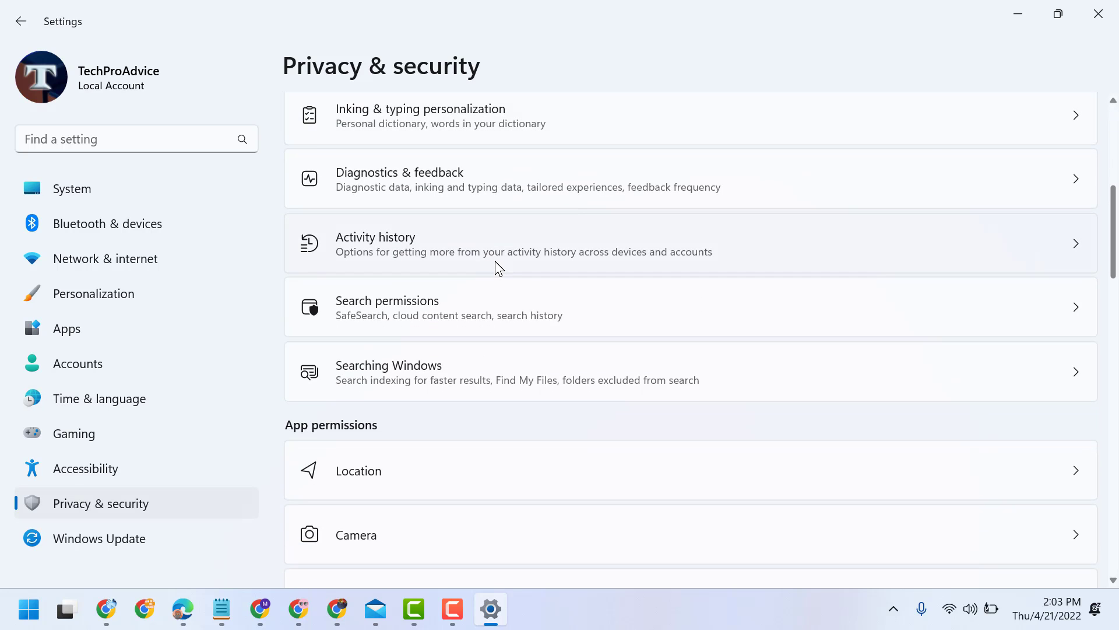
{"action": "mouse_move", "coordinate": [428, 319]}
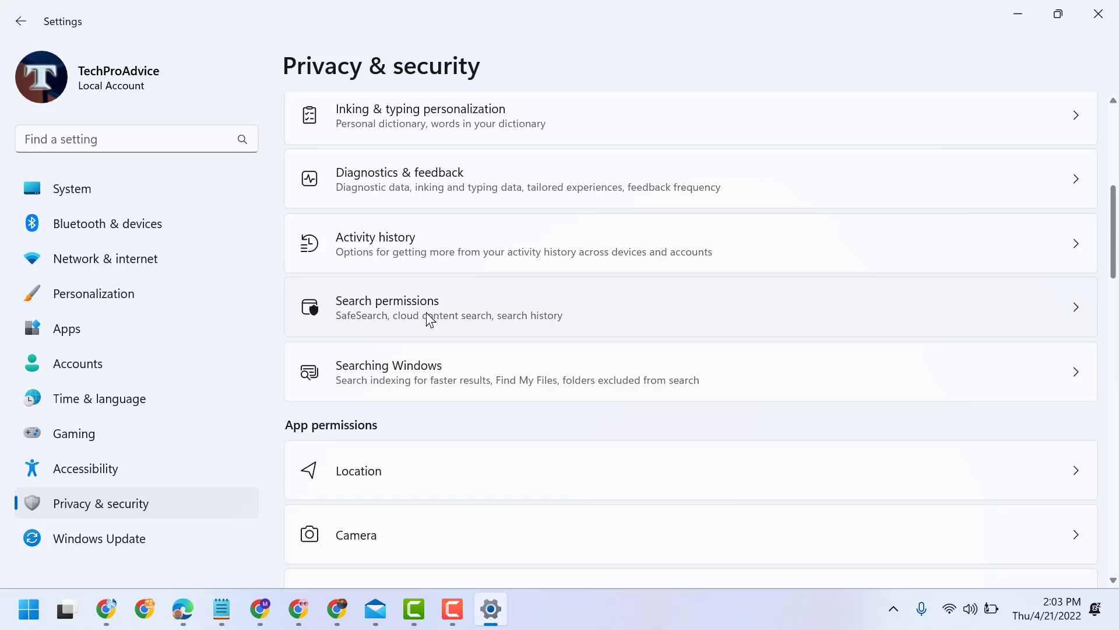
{"action": "mouse_move", "coordinate": [430, 310]}
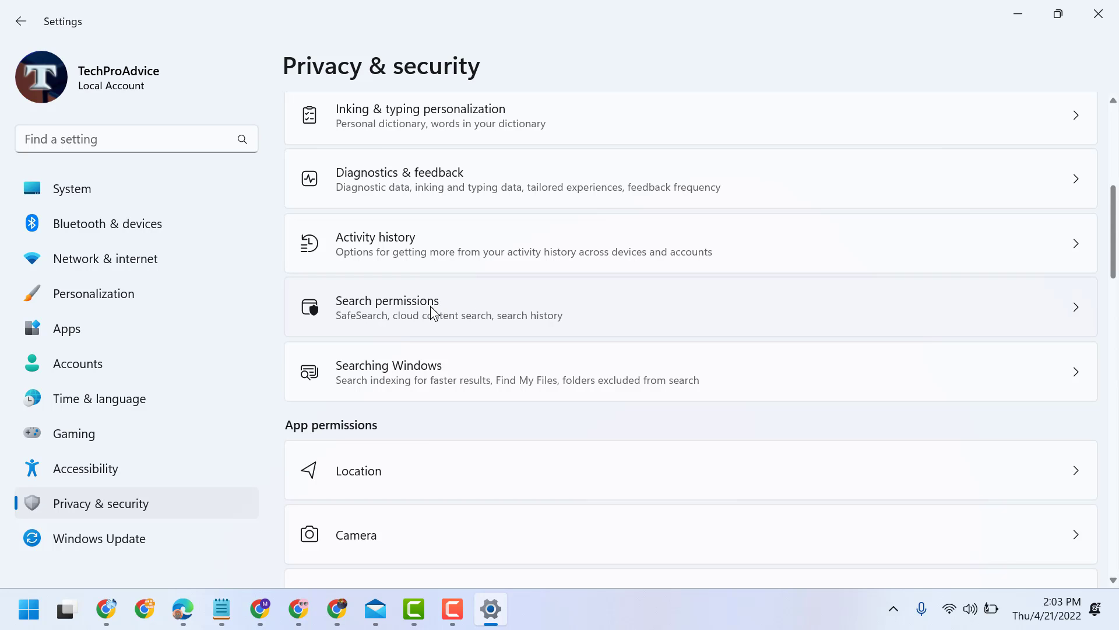
{"action": "mouse_move", "coordinate": [432, 314]}
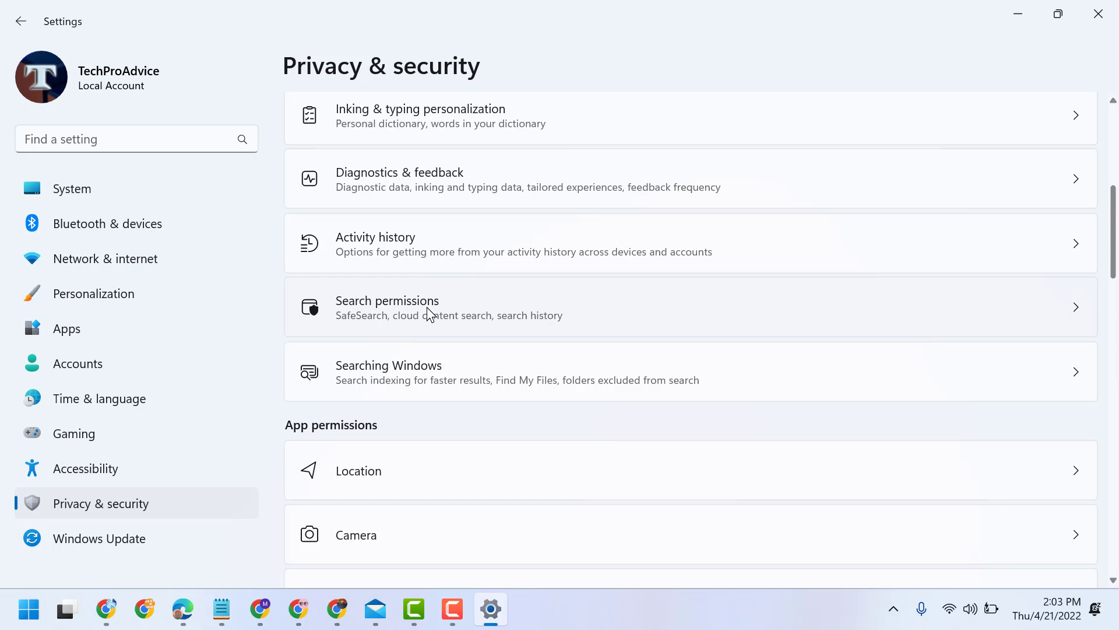
{"action": "left_click", "coordinate": [388, 306]}
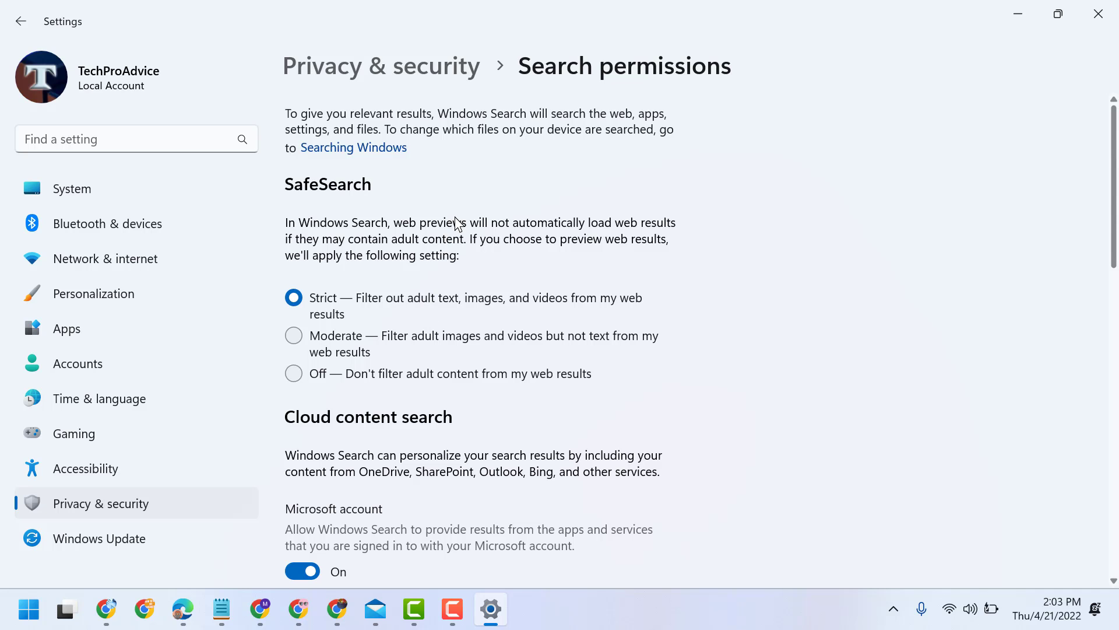
Scroll the Search permissions page down to the History section.
{"action": "scroll", "scroll_direction": "down", "scroll_amount": 3}
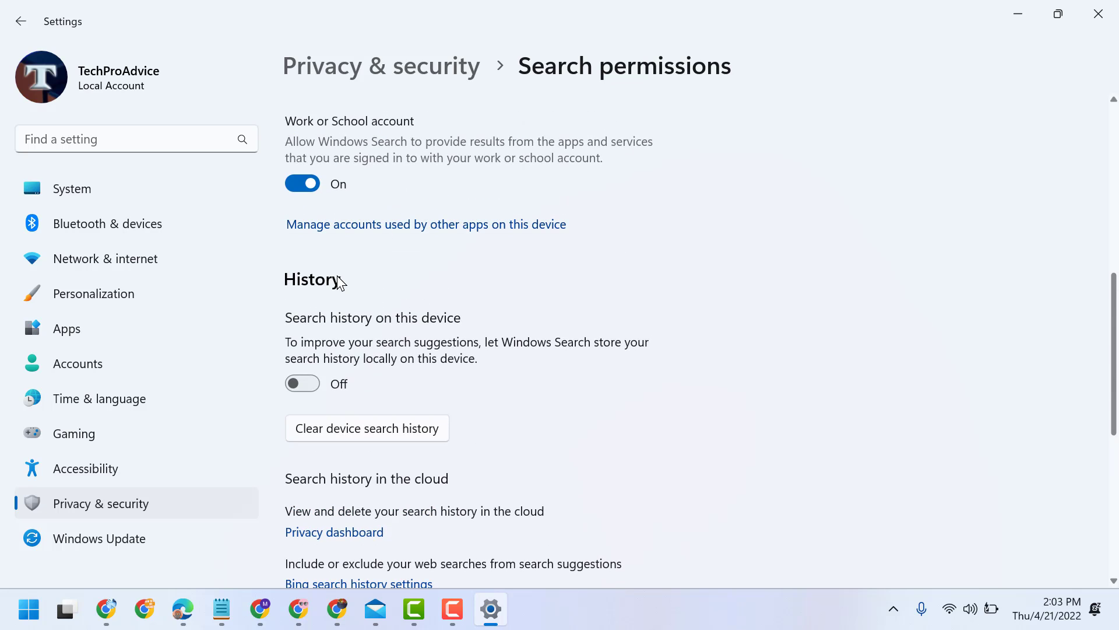
{"action": "mouse_move", "coordinate": [360, 349]}
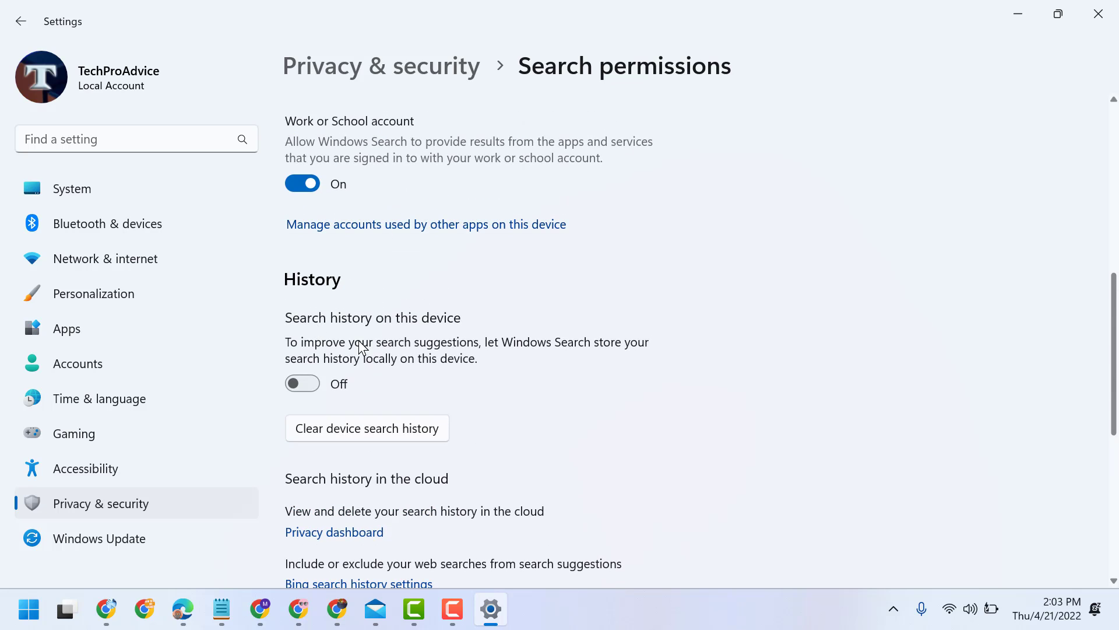
{"action": "mouse_move", "coordinate": [464, 331]}
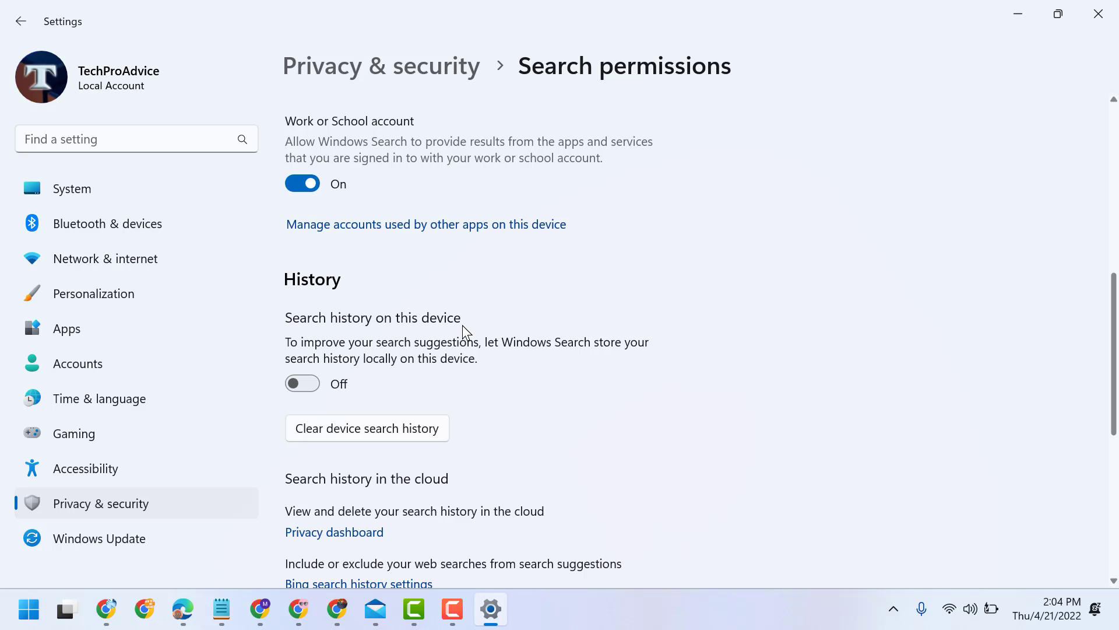
Switch 'Search history on this device' to On, then bring the Notepad note forward.
{"action": "left_click", "coordinate": [302, 384]}
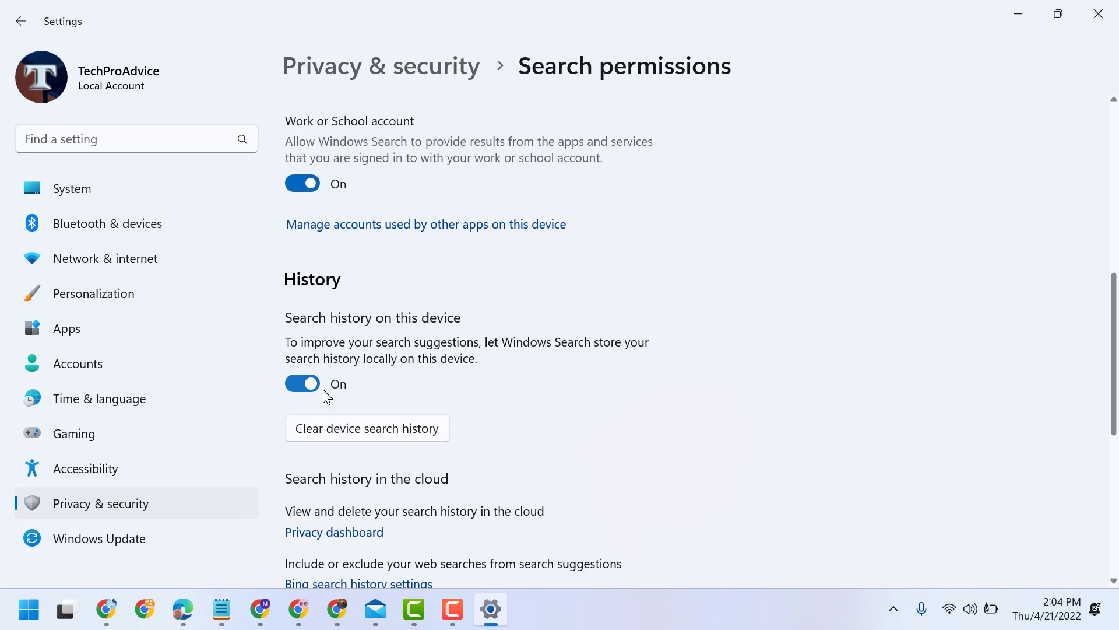
{"action": "mouse_move", "coordinate": [307, 391]}
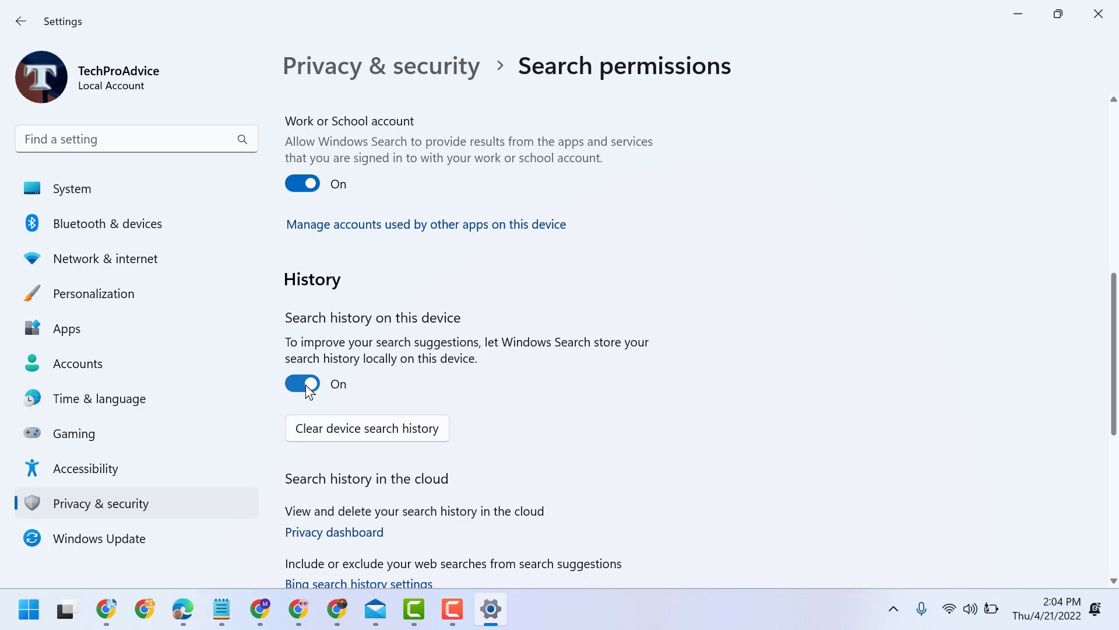
{"action": "mouse_move", "coordinate": [306, 365]}
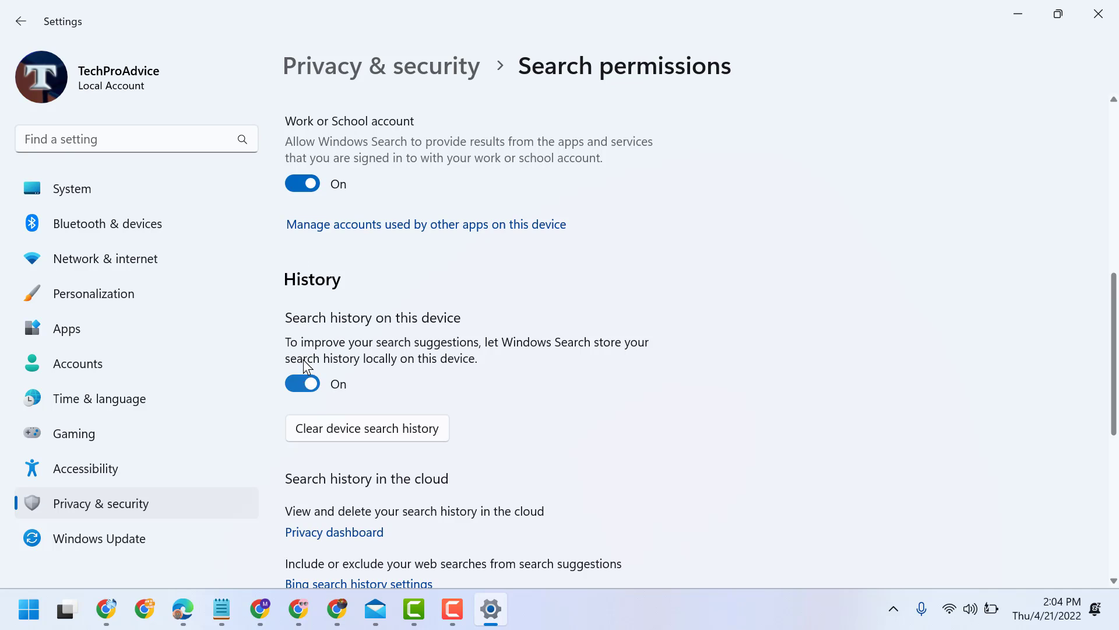
{"action": "mouse_move", "coordinate": [557, 336]}
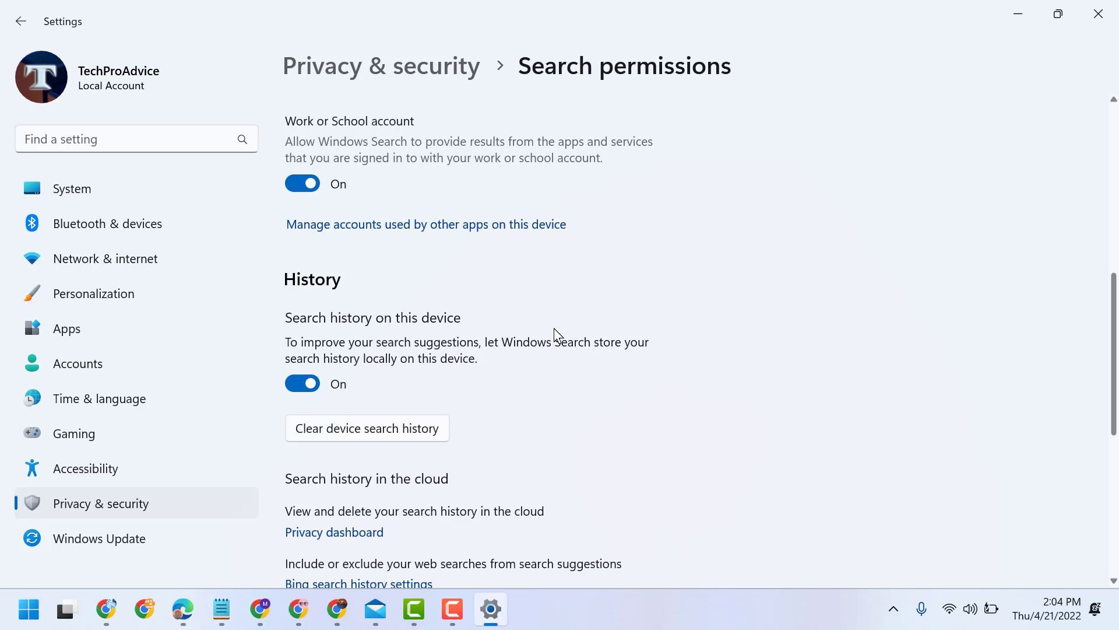
{"action": "scroll", "scroll_direction": "down", "scroll_amount": 3}
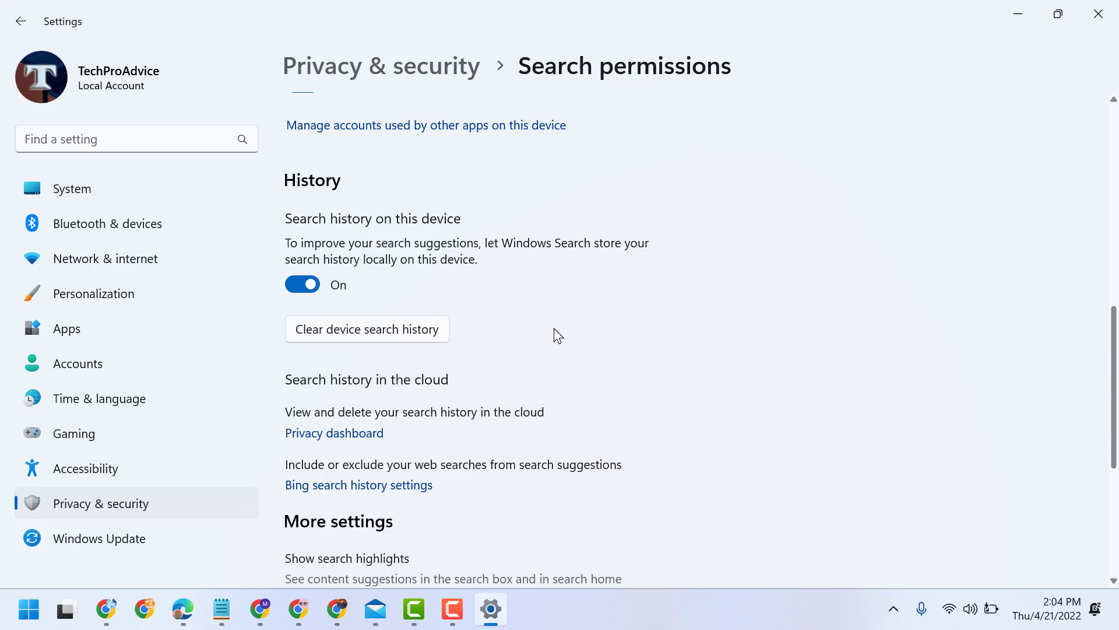
{"action": "left_click", "coordinate": [222, 610]}
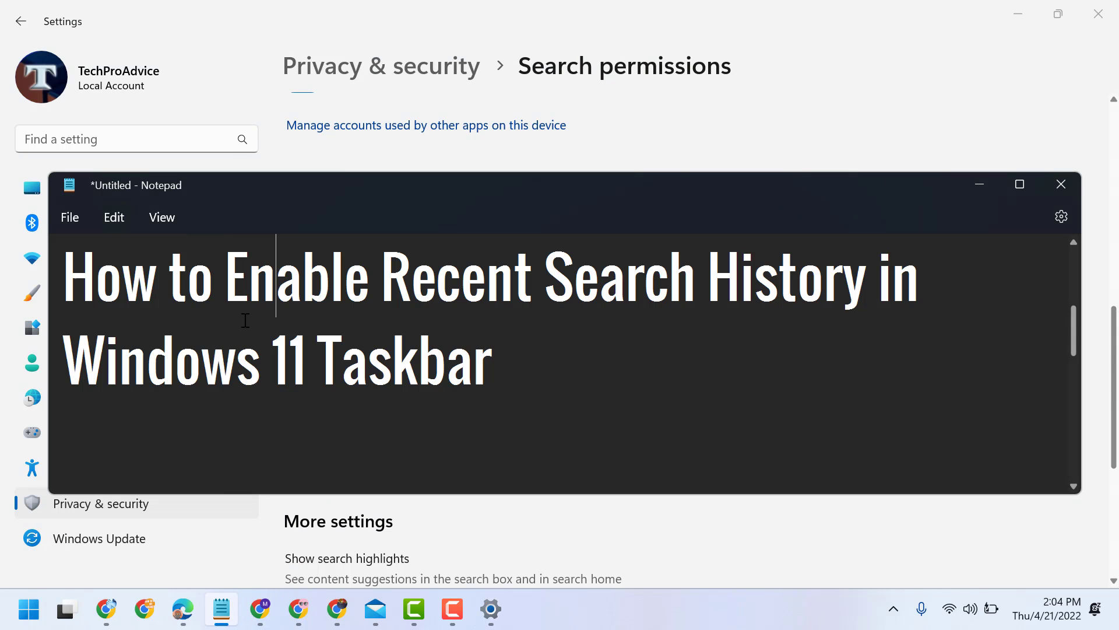
{"action": "mouse_move", "coordinate": [606, 307]}
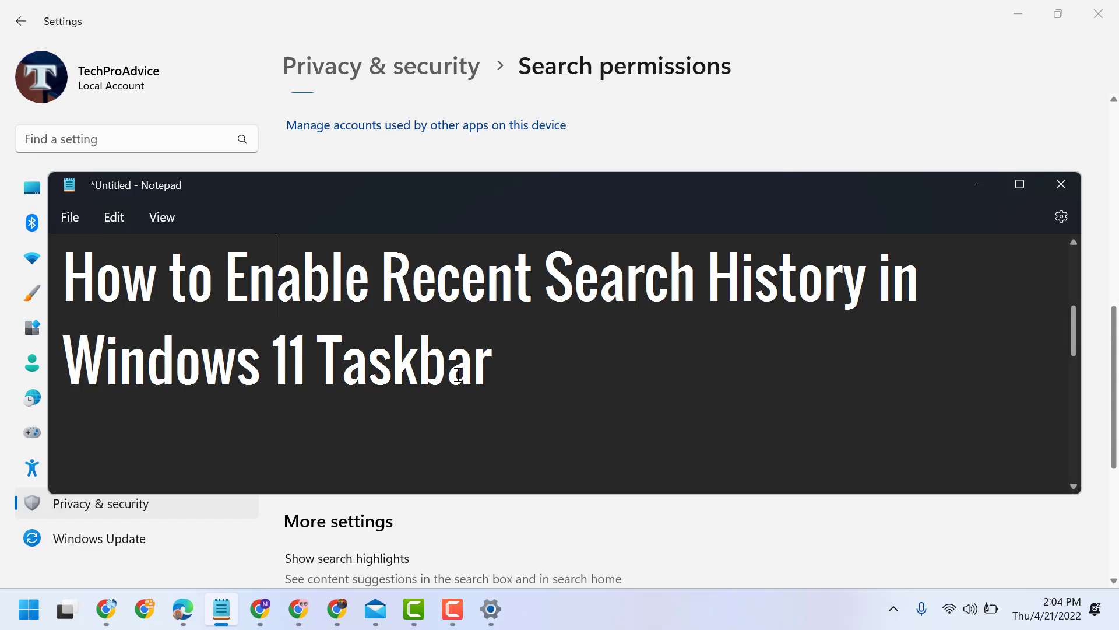
{"action": "mouse_move", "coordinate": [652, 404]}
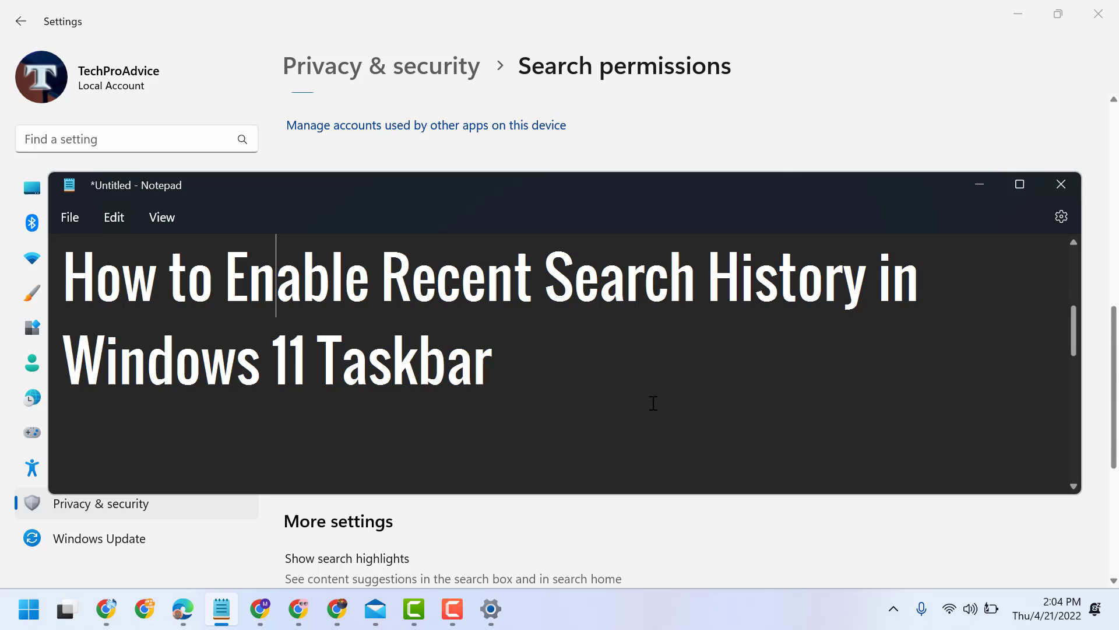